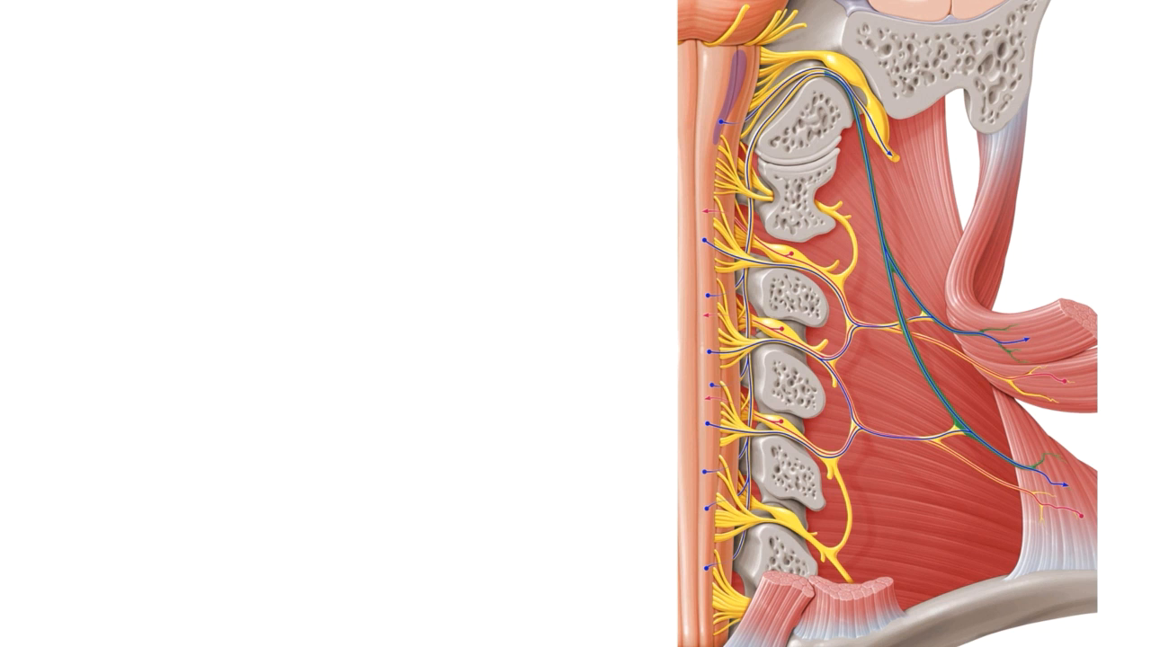
click(835, 83)
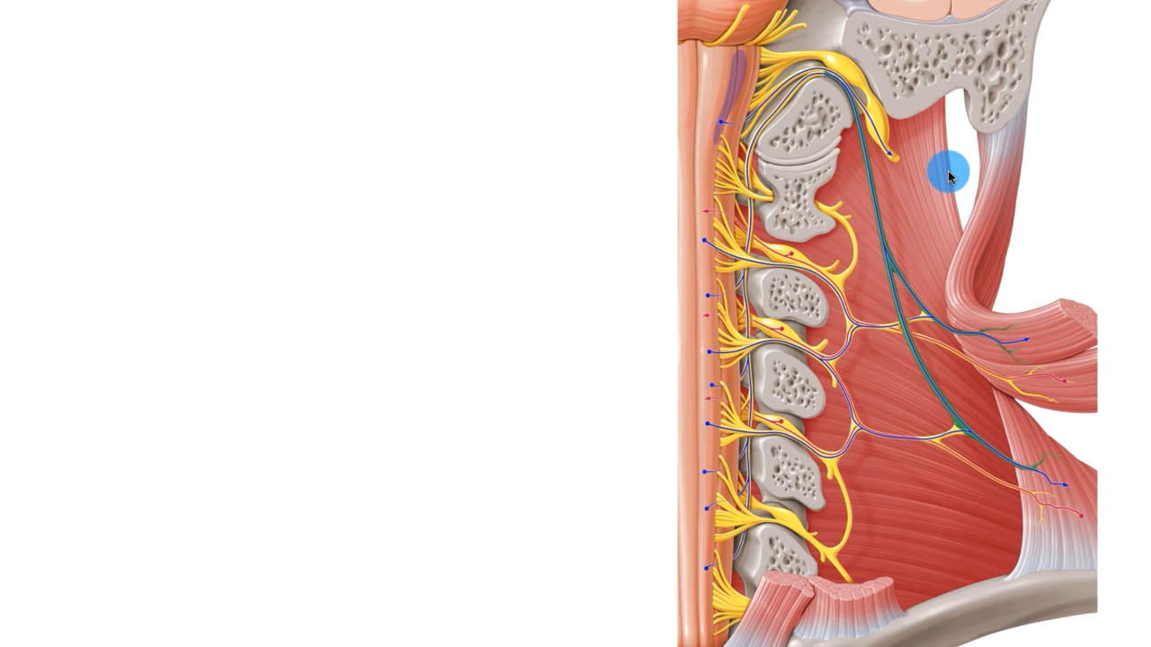
mouse_move(899, 90)
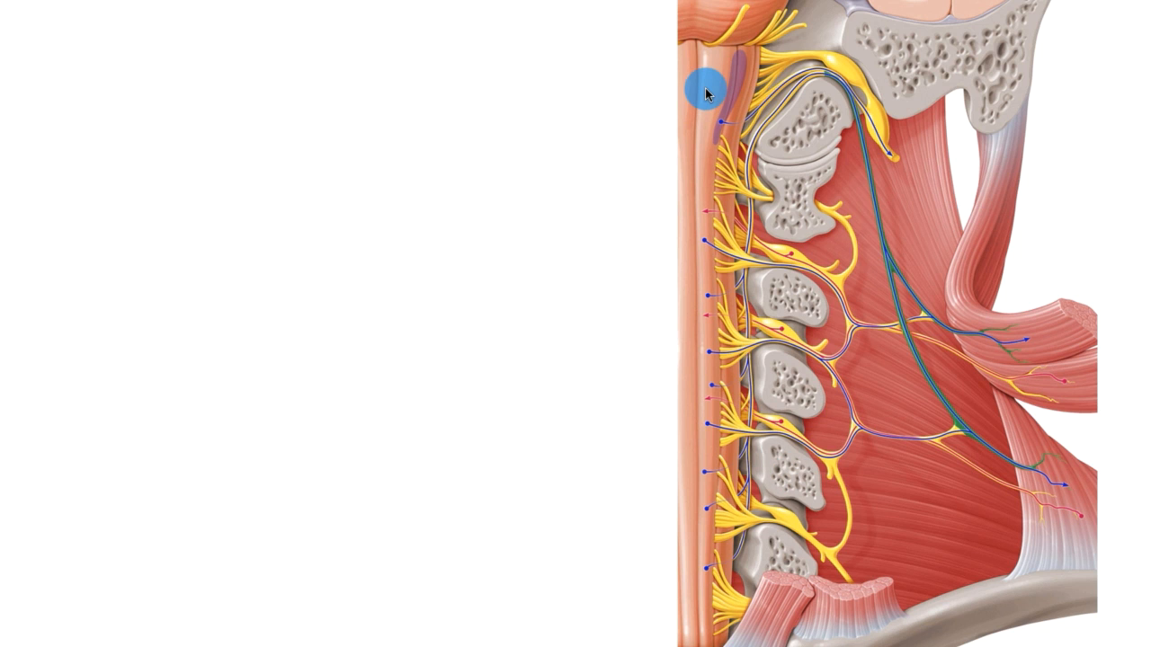
mouse_move(705, 416)
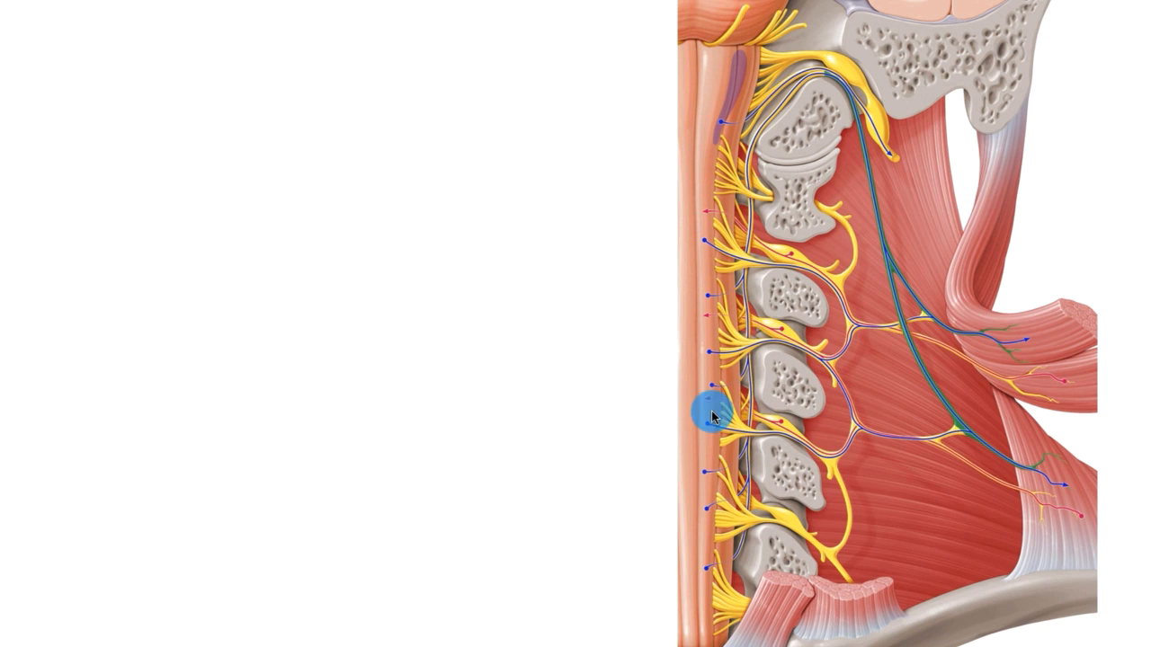
mouse_move(1088, 428)
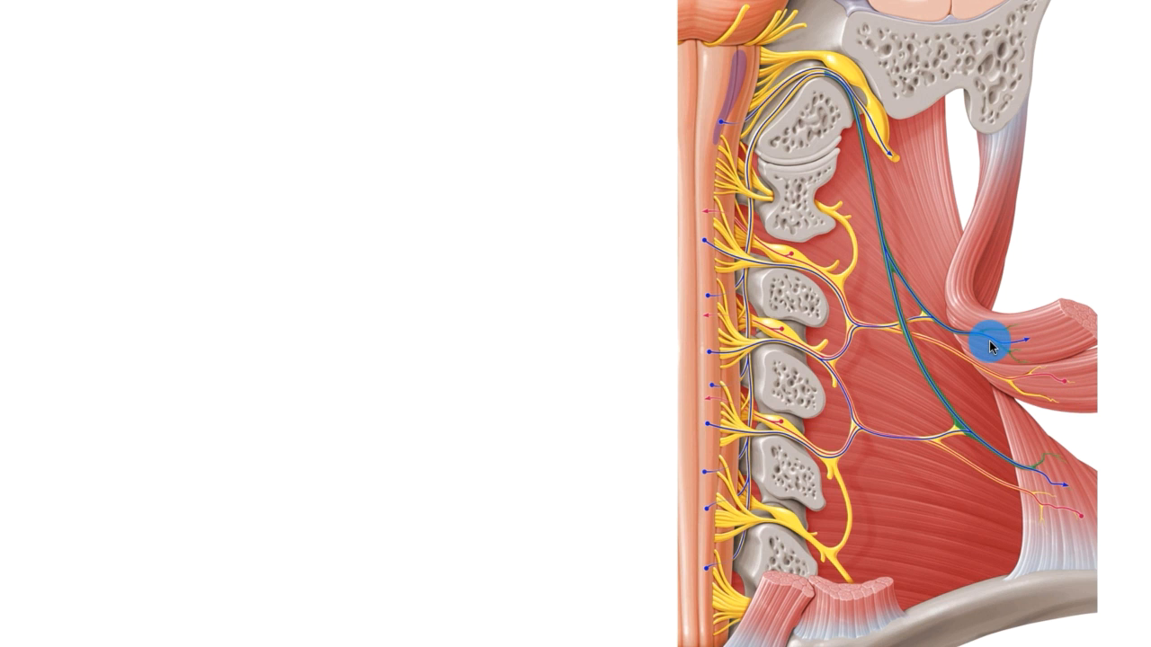
click(989, 342)
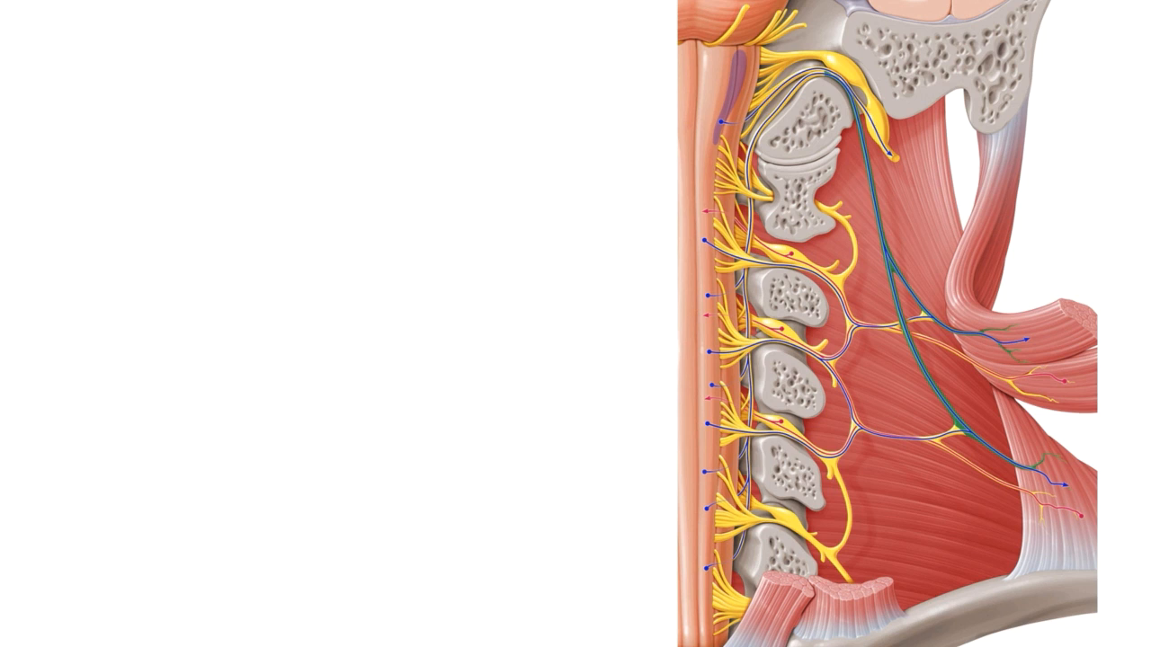